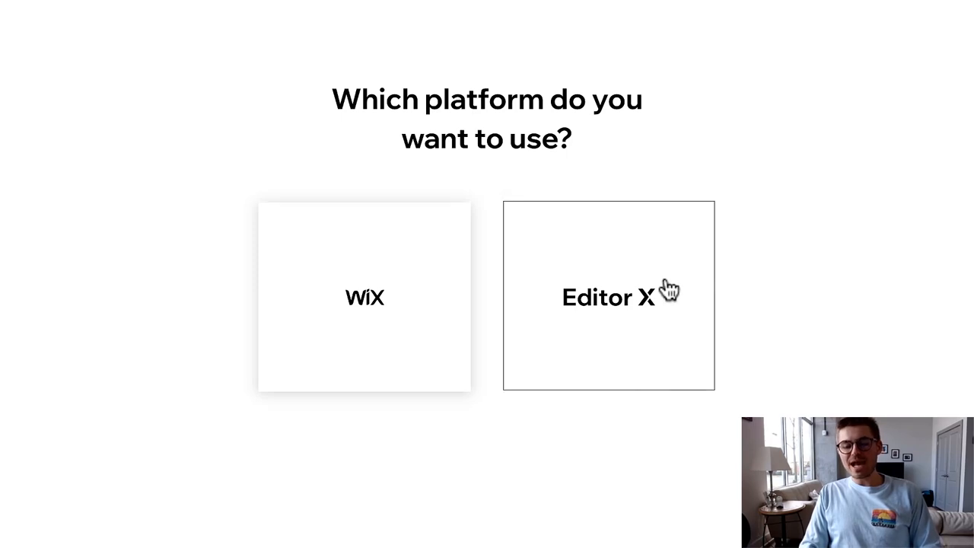
# Create a new Editor X site of type Other starting from a blank canvas
pyautogui.click(609, 295)
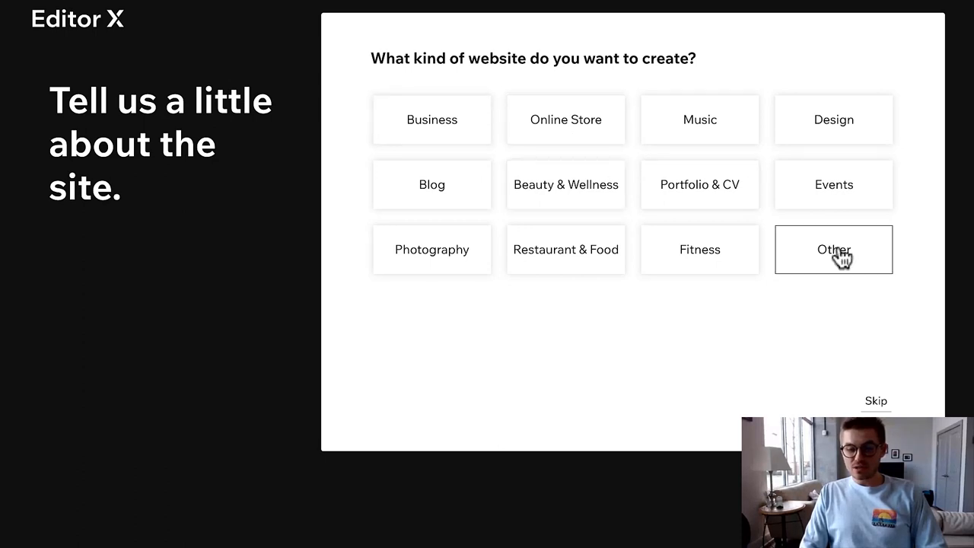
pyautogui.click(834, 249)
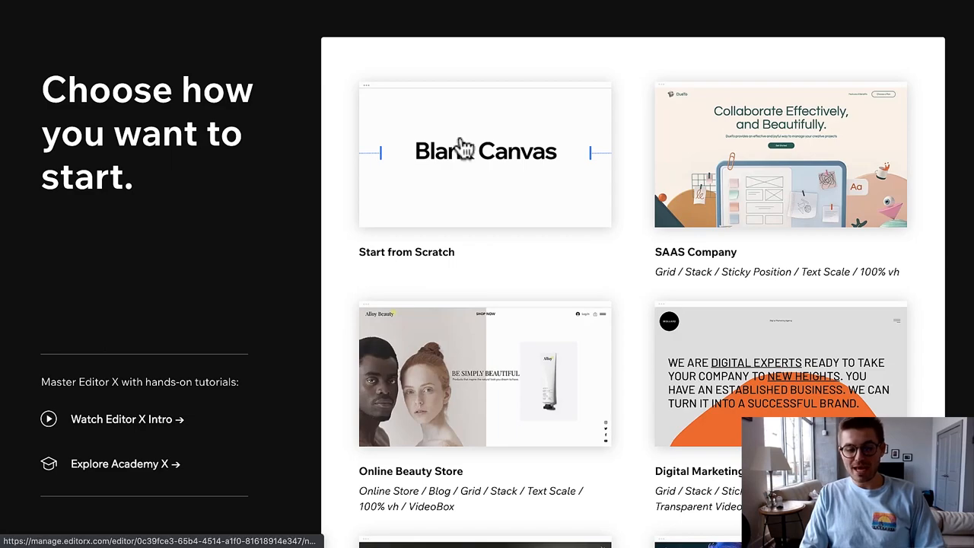
pyautogui.click(486, 155)
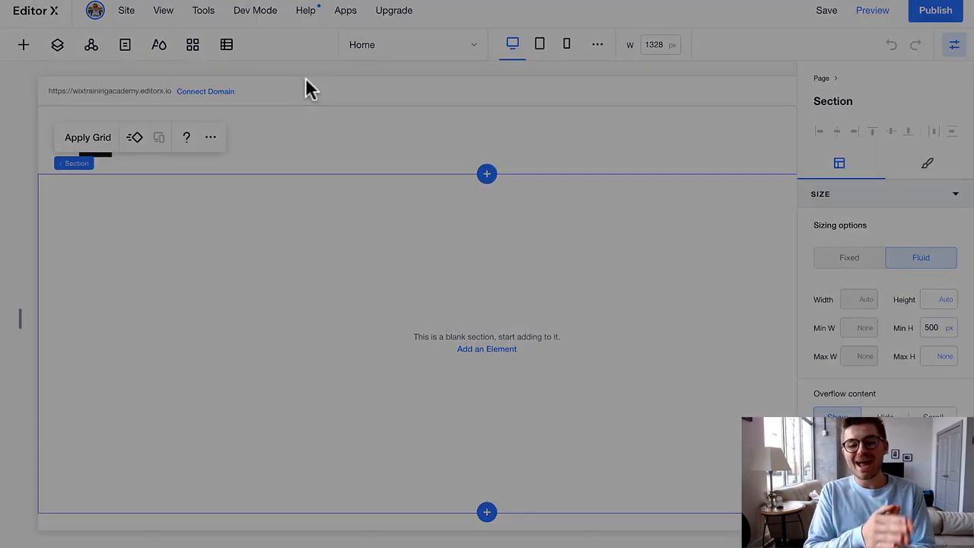
pyautogui.click(929, 162)
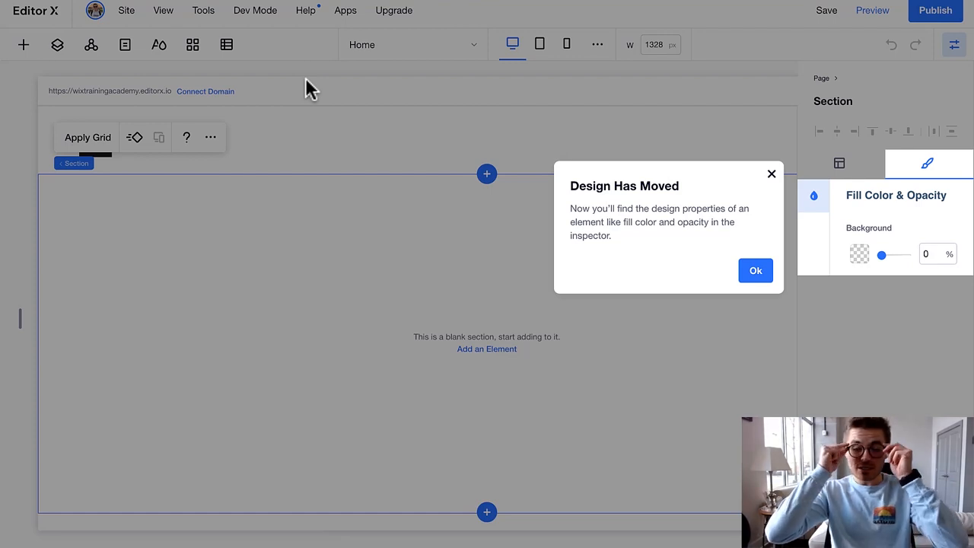
pyautogui.click(755, 271)
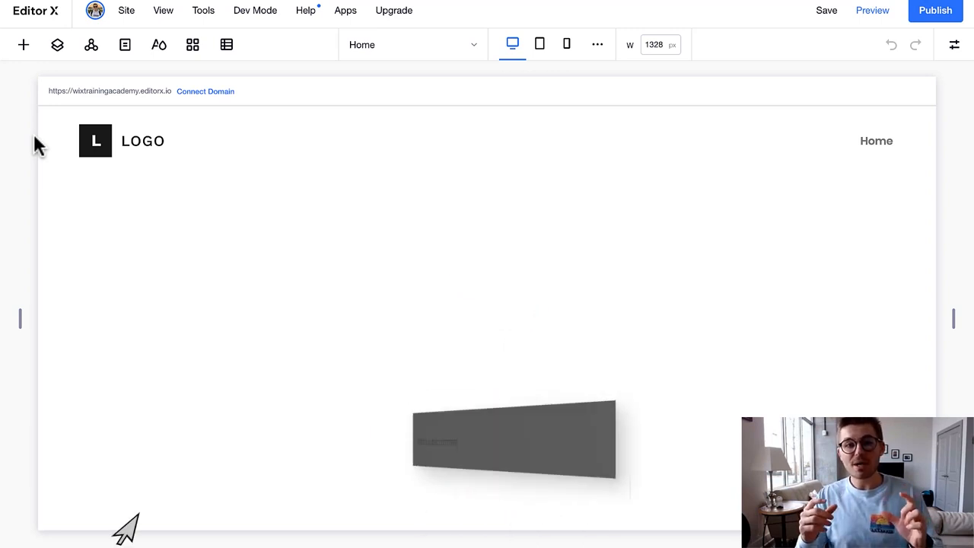
pyautogui.write('Lea')
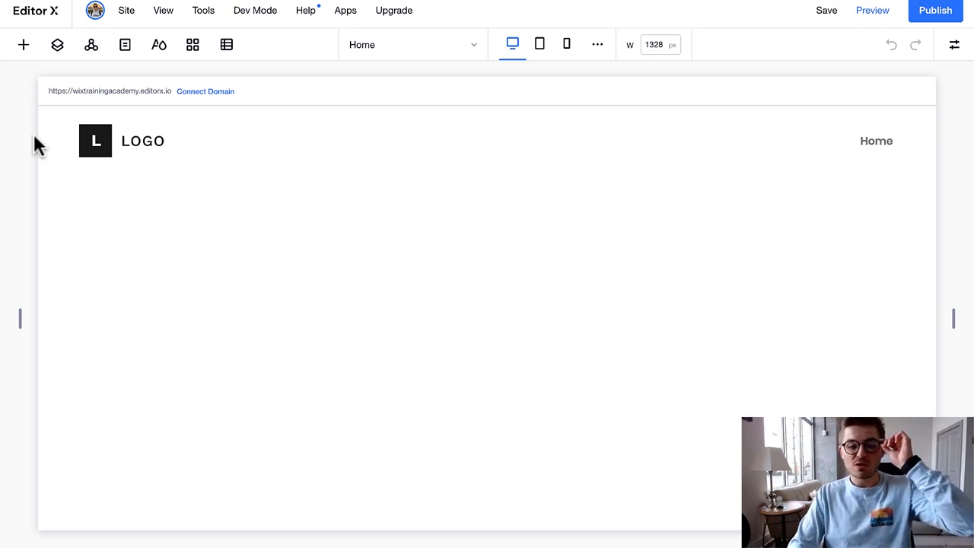
pyautogui.moveTo(19, 113)
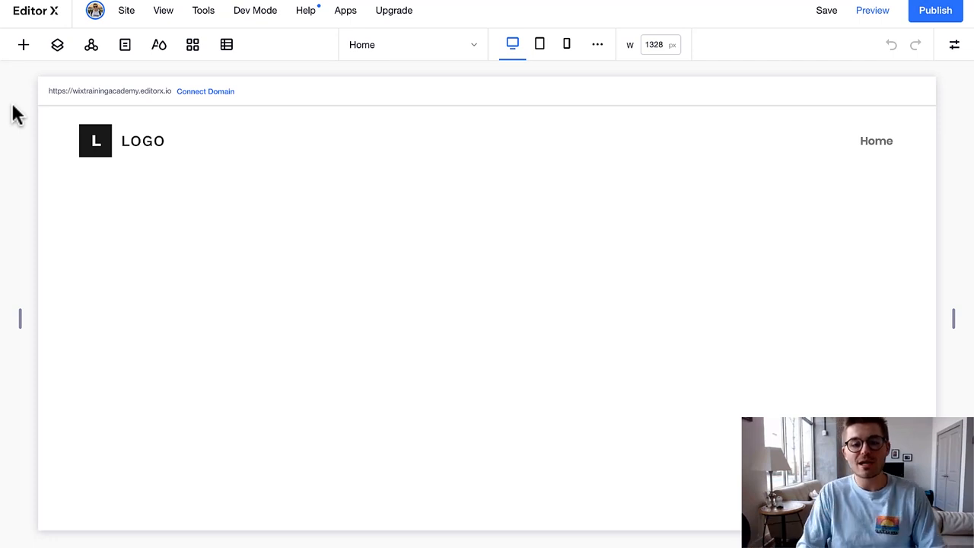
pyautogui.moveTo(24, 46)
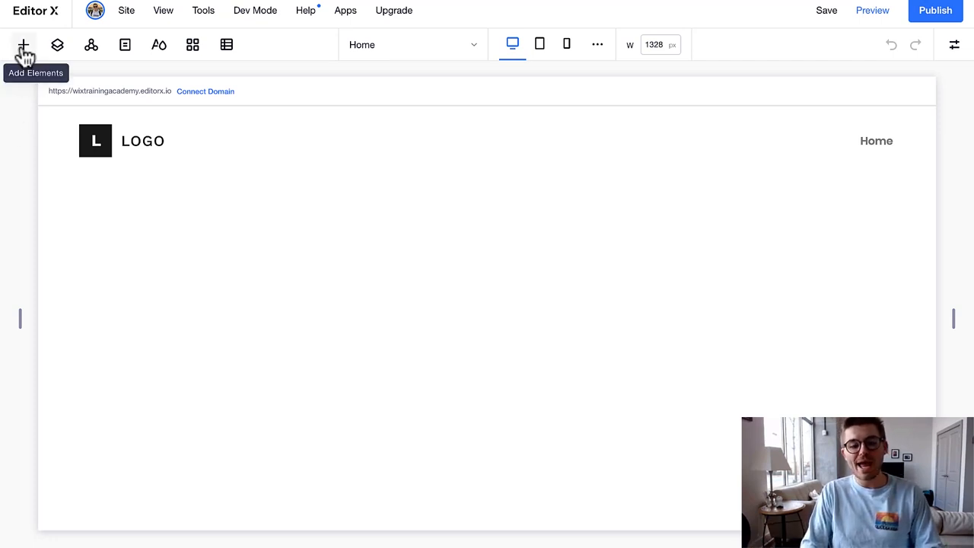
# Add the Members Area from the Add Elements catalogue so a login bar joins the header
pyautogui.click(23, 44)
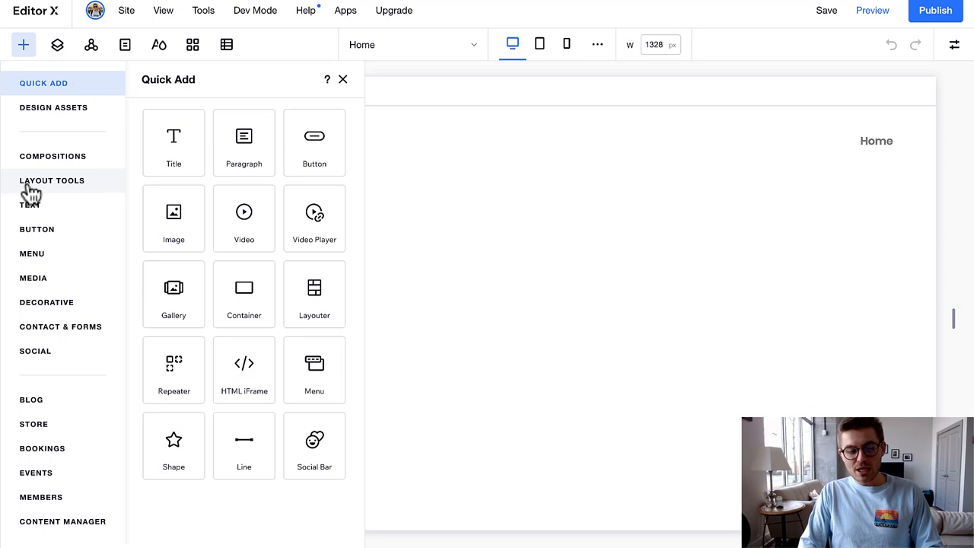
pyautogui.moveTo(42, 411)
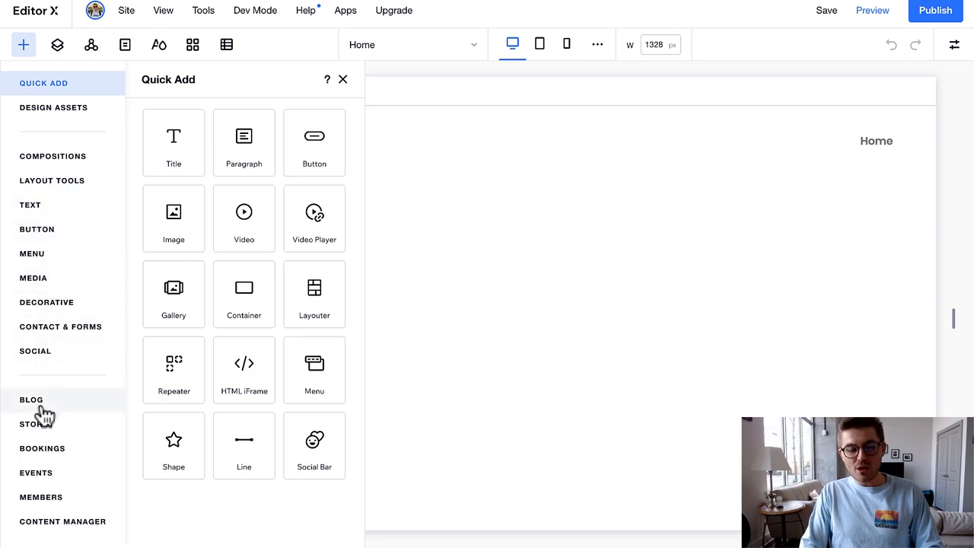
pyautogui.click(40, 496)
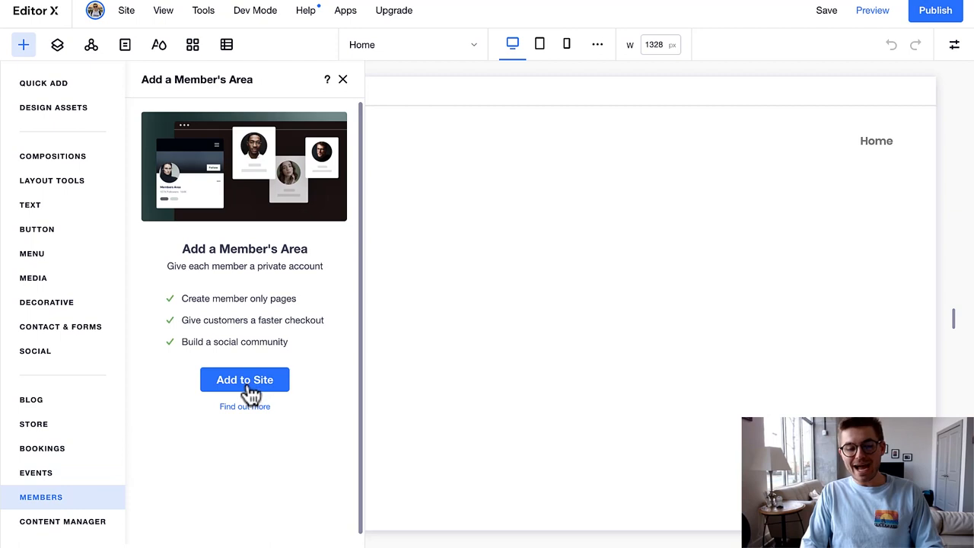
pyautogui.click(243, 381)
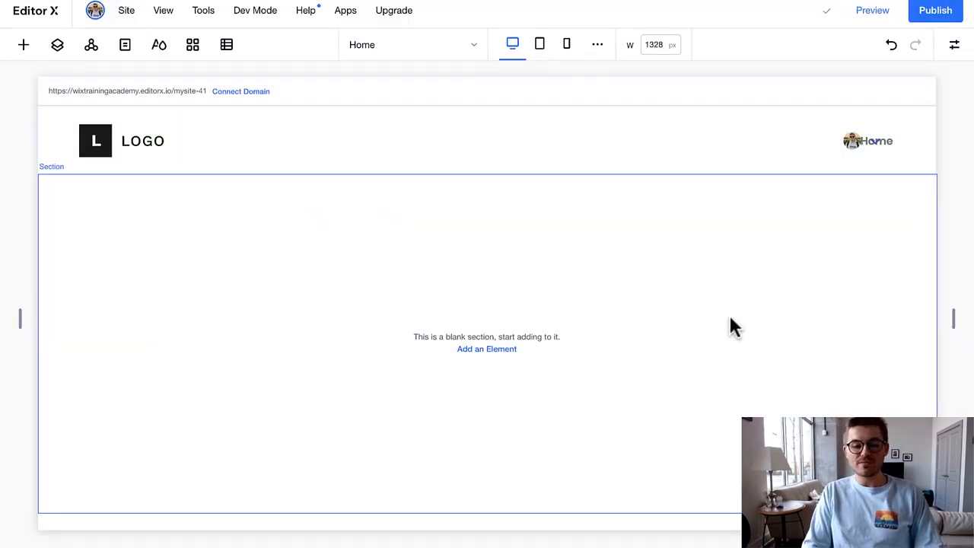
# Move the login bar to the header's right end after Home and keep it attached to the header
pyautogui.click(868, 141)
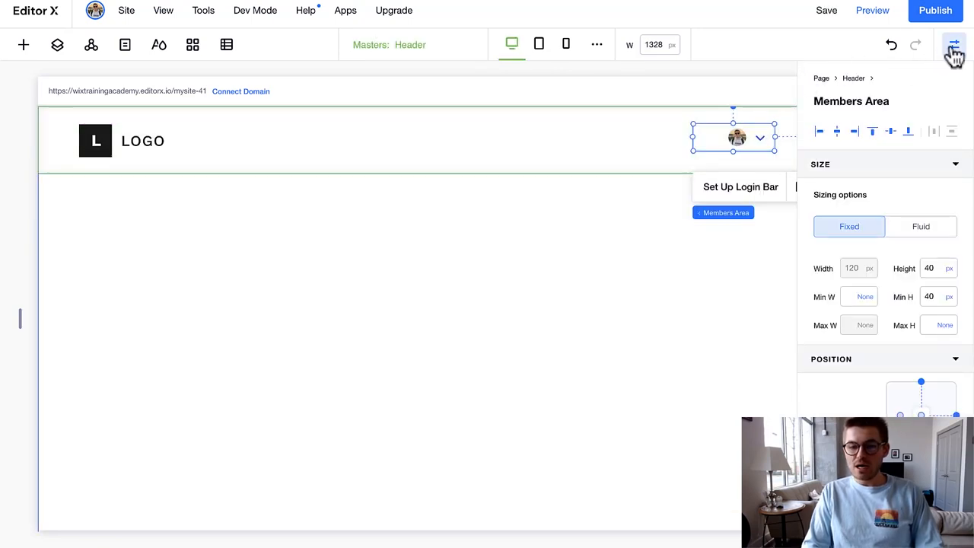
pyautogui.click(954, 44)
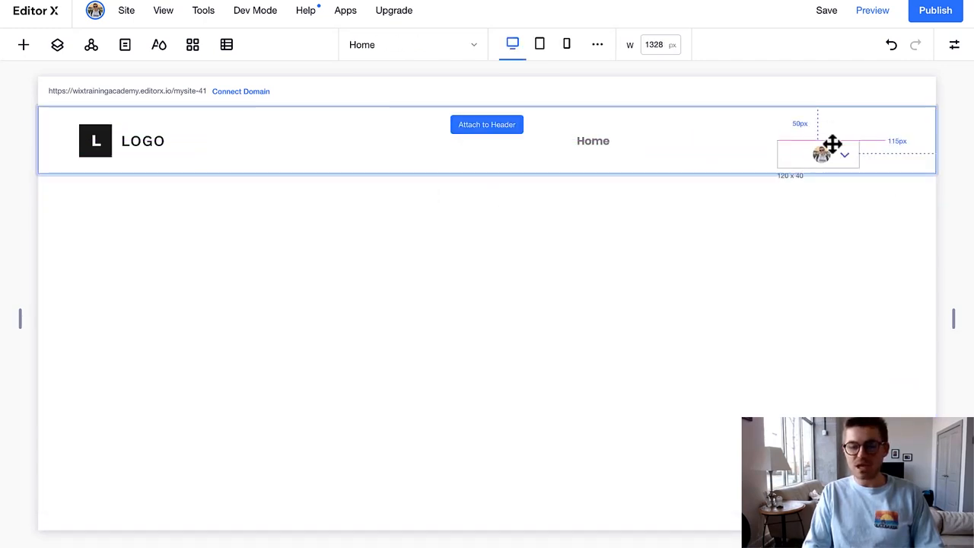
pyautogui.moveTo(818, 152); pyautogui.dragTo(875, 140)
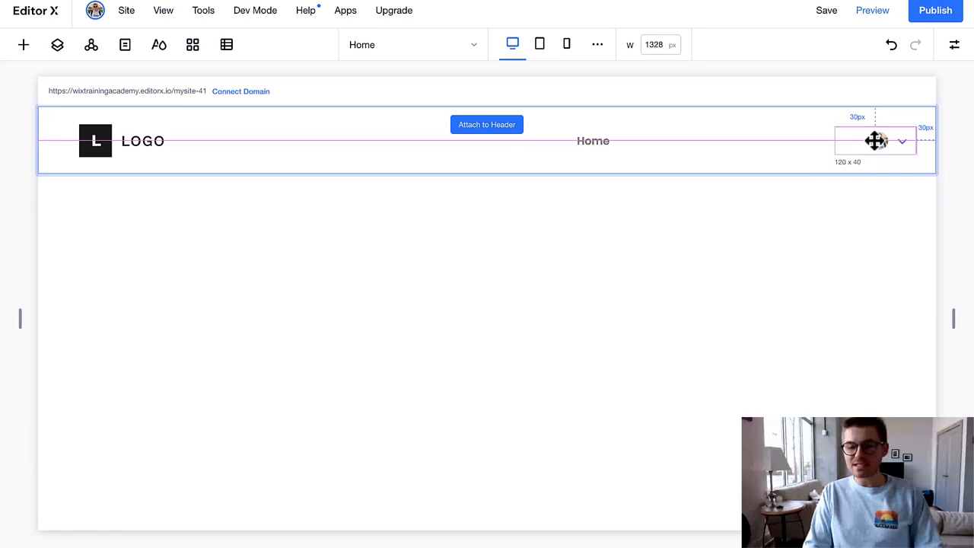
pyautogui.click(875, 140)
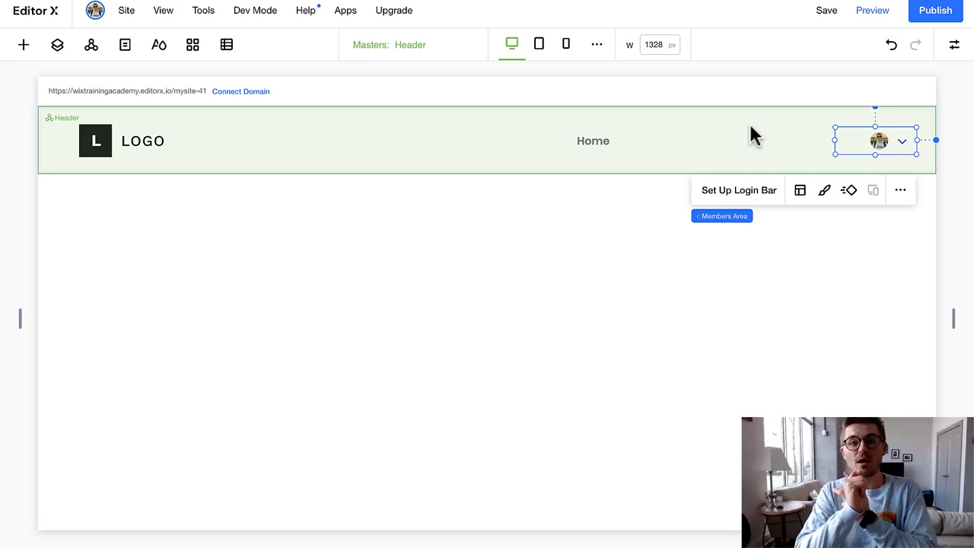
pyautogui.moveTo(962, 167)
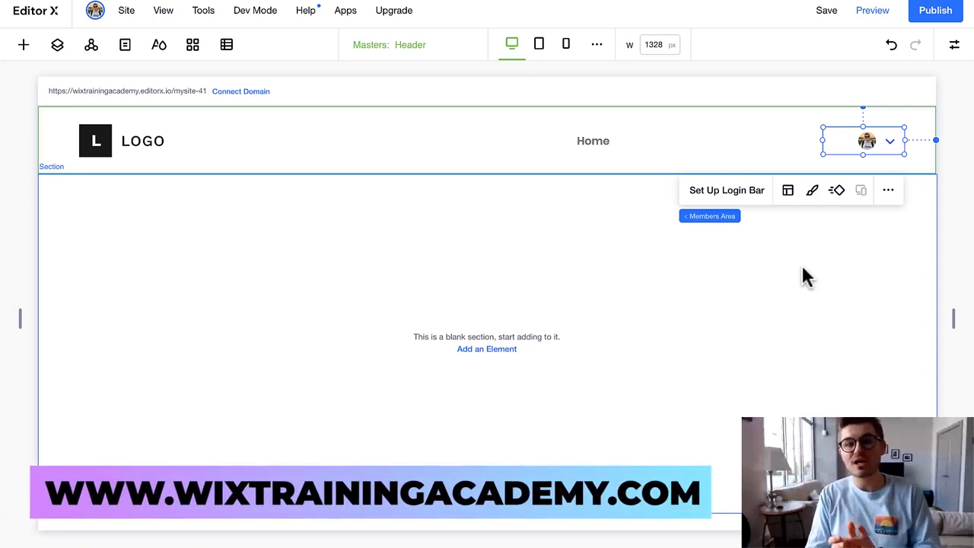
pyautogui.moveTo(693, 293)
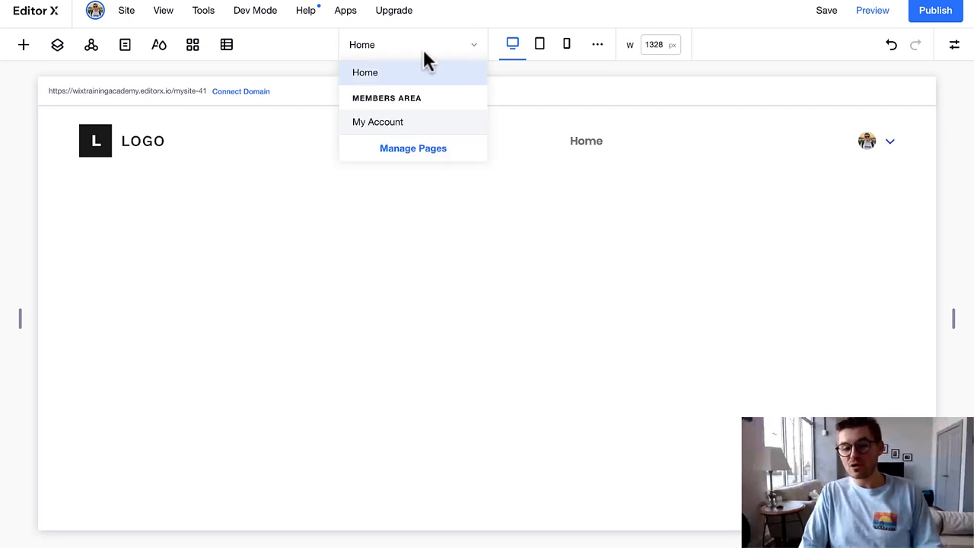
pyautogui.moveTo(417, 125)
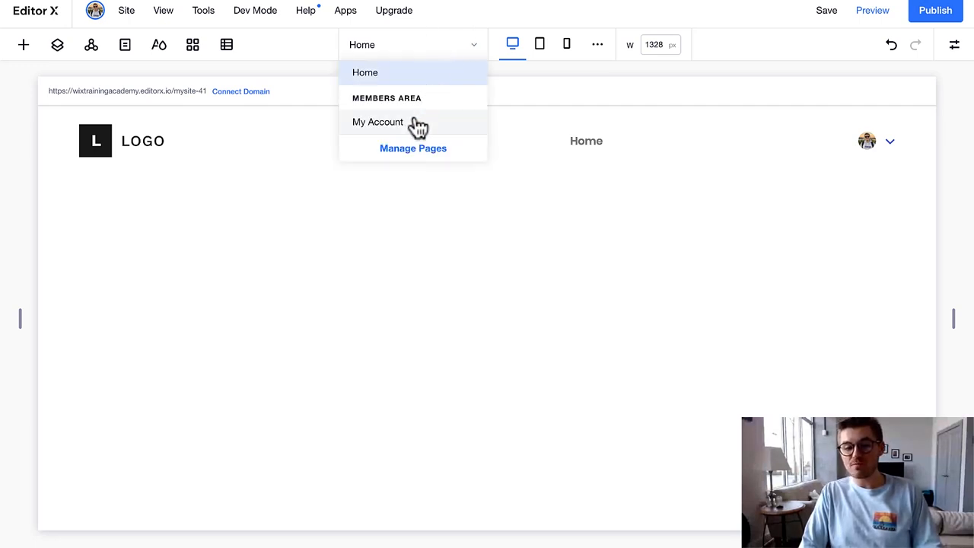
# Open the My Account member page and review its profile banner and account fields
pyautogui.click(377, 122)
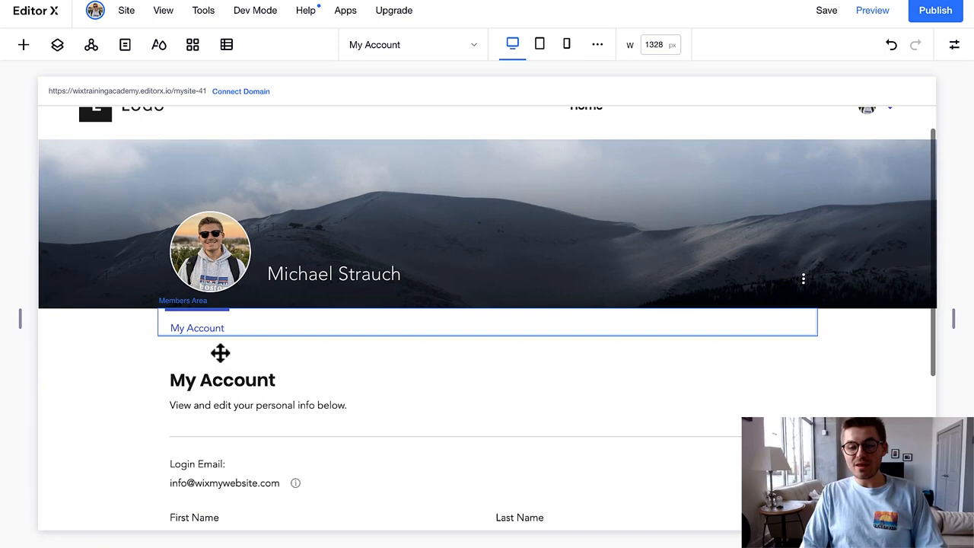
pyautogui.scroll(-3)
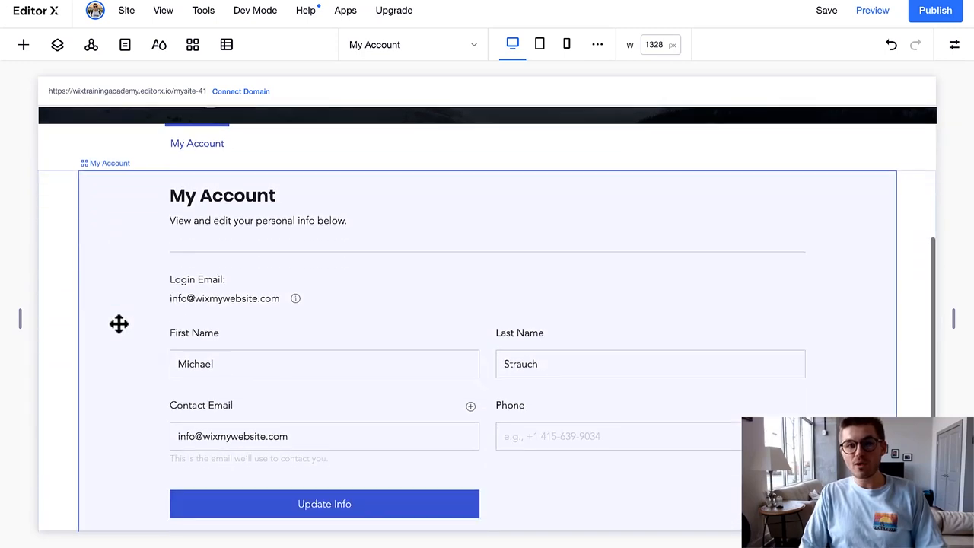
pyautogui.scroll(-3)
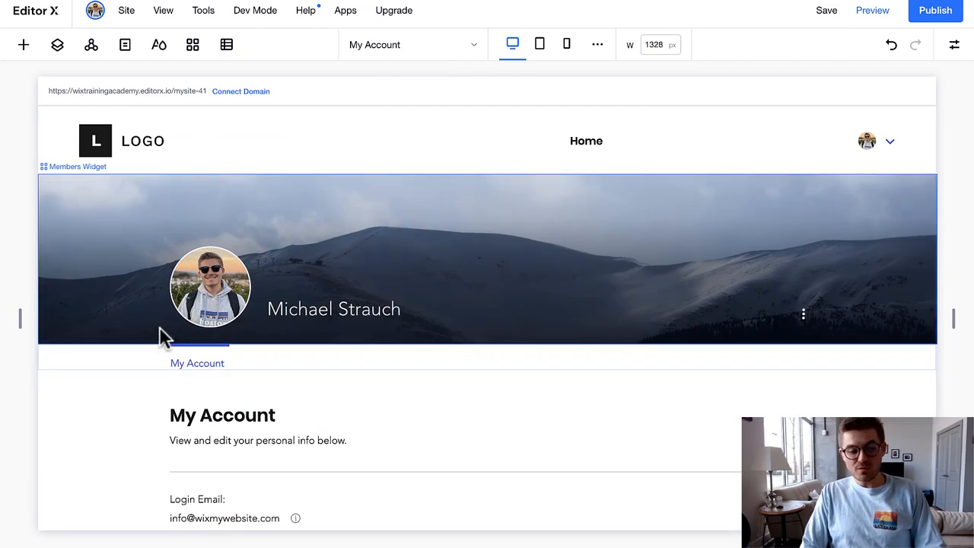
pyautogui.scroll(-3)
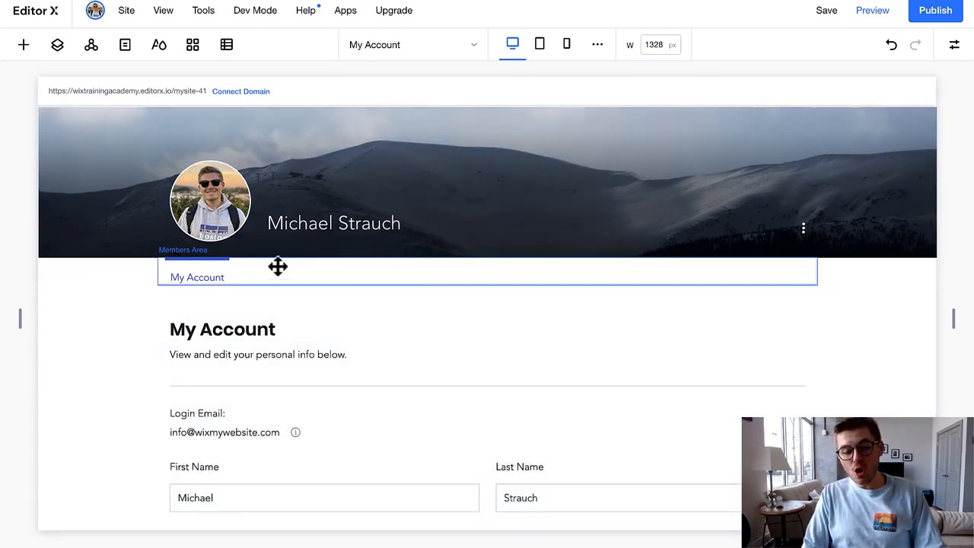
pyautogui.moveTo(308, 279)
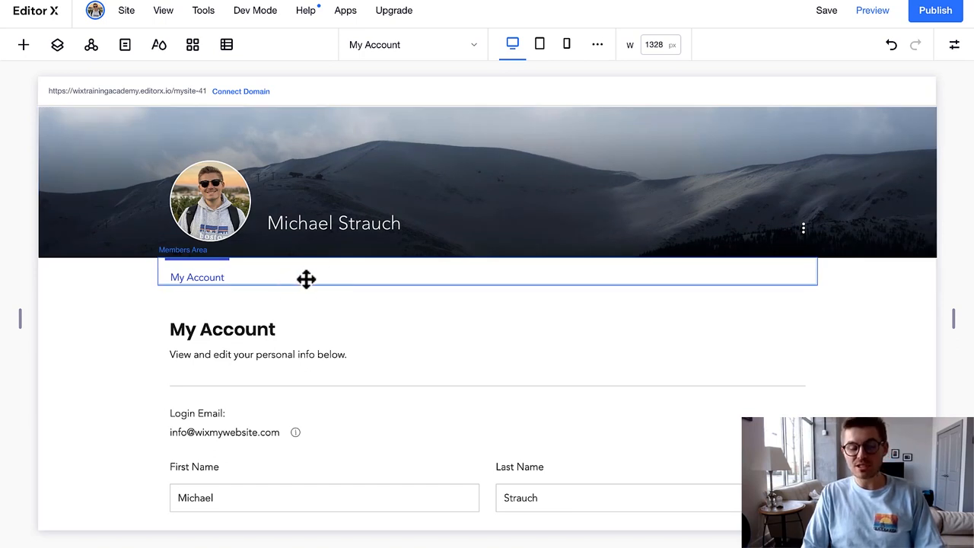
pyautogui.moveTo(350, 280)
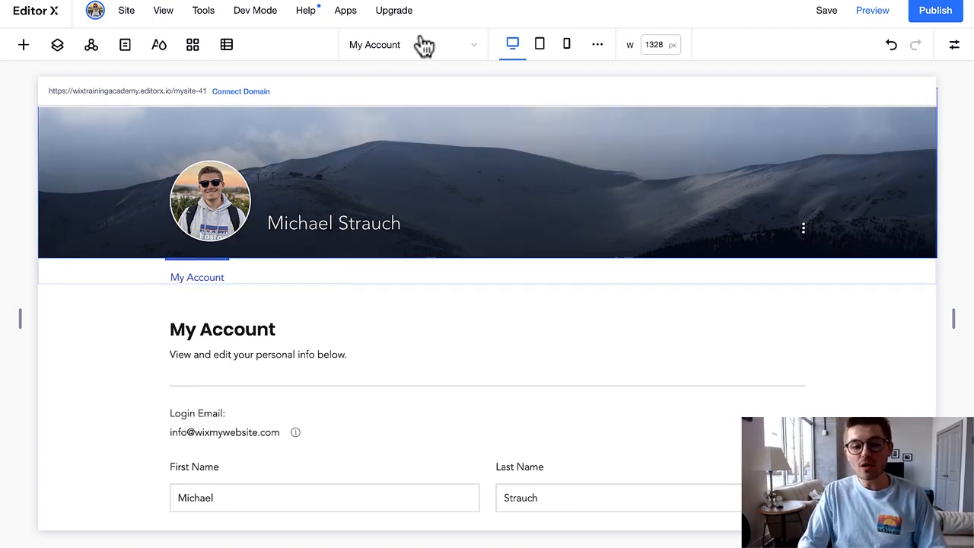
pyautogui.click(413, 44)
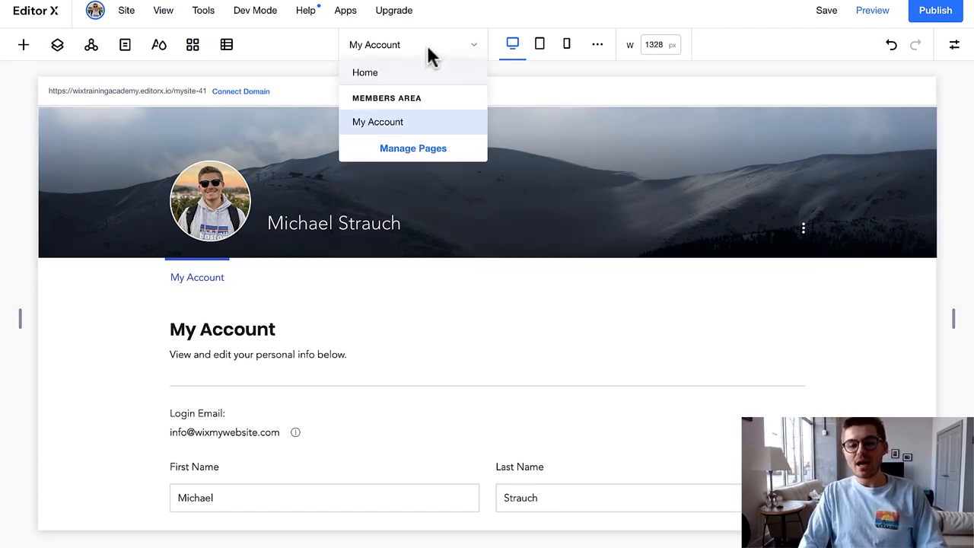
pyautogui.moveTo(408, 125)
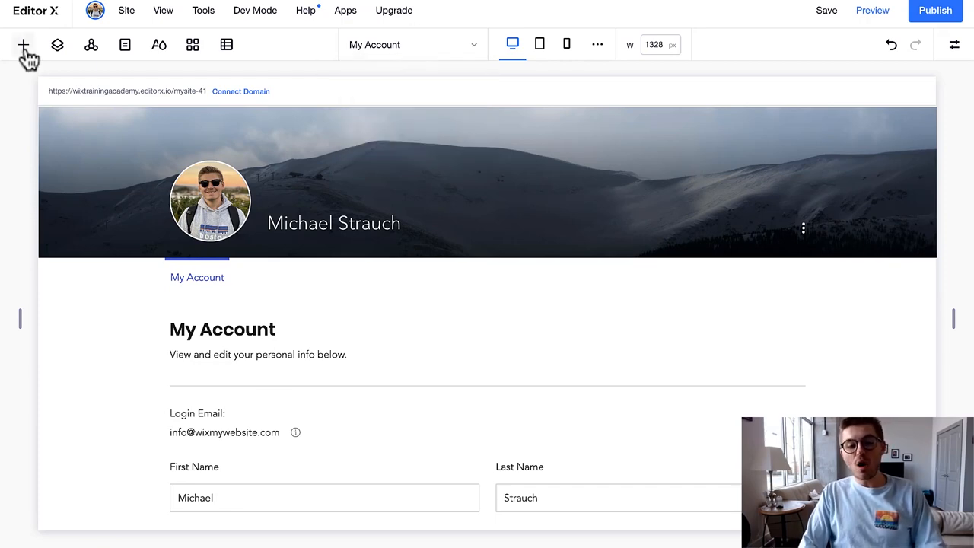
pyautogui.click(25, 44)
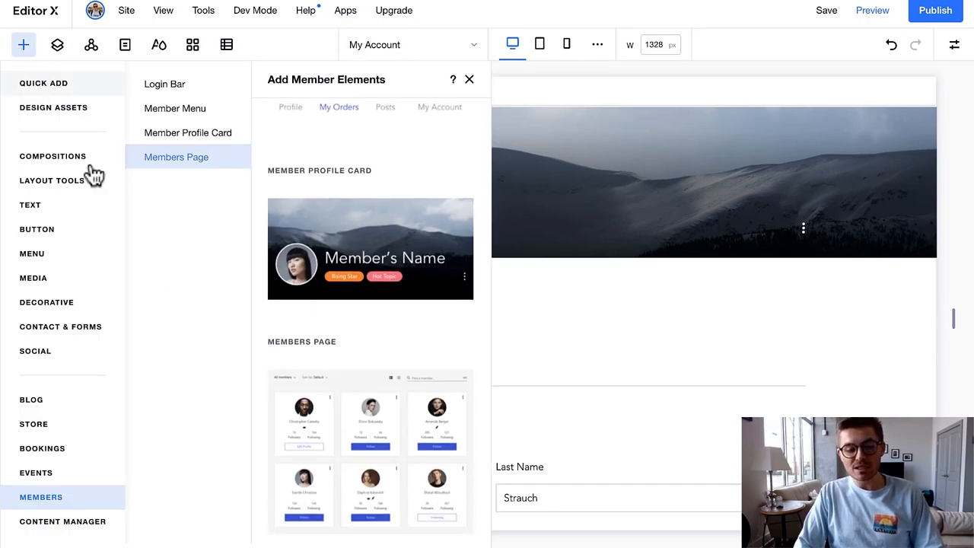
pyautogui.moveTo(176, 99)
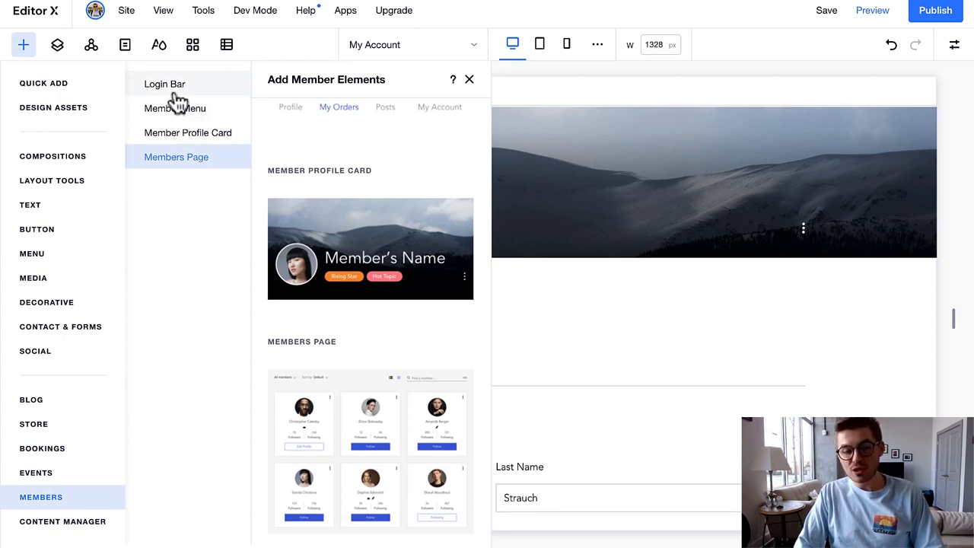
pyautogui.click(165, 83)
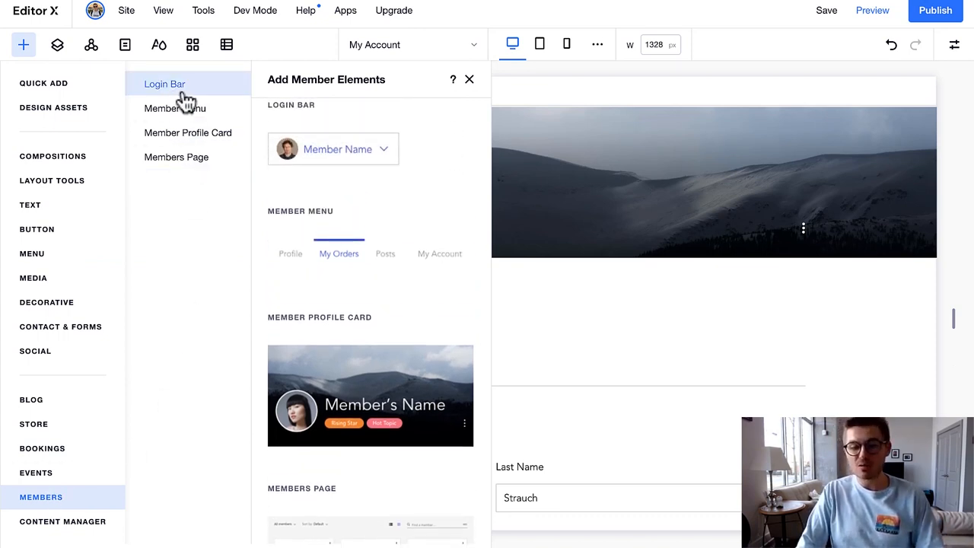
pyautogui.click(175, 108)
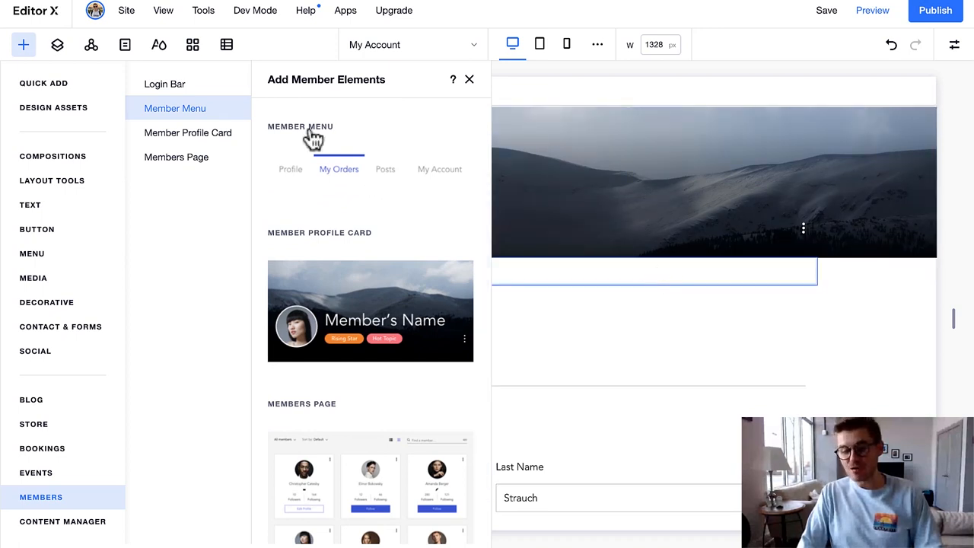
pyautogui.click(189, 132)
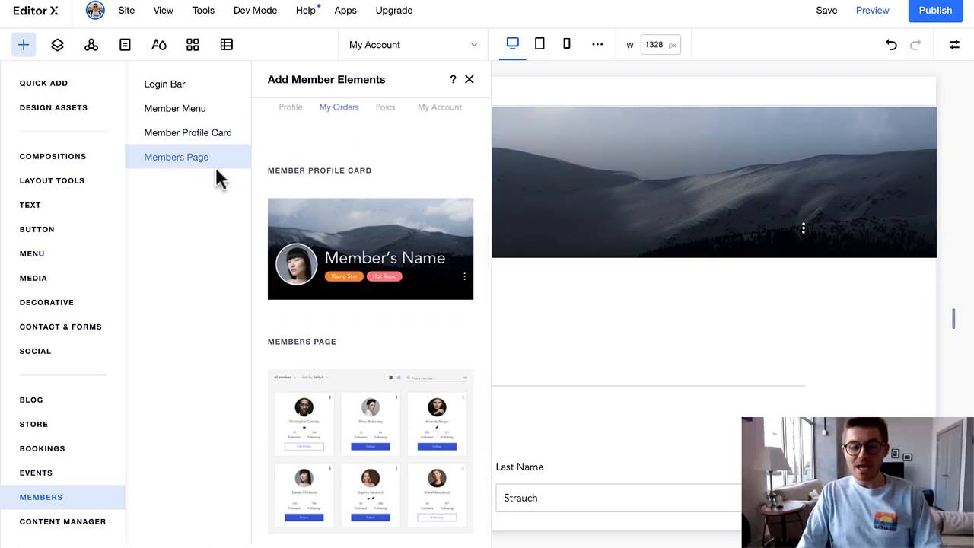
pyautogui.moveTo(350, 379)
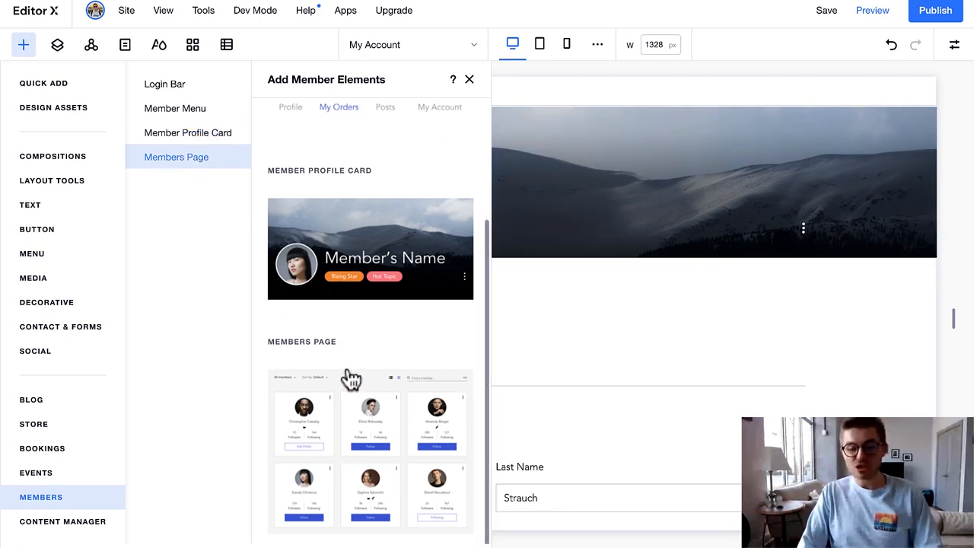
pyautogui.moveTo(359, 411)
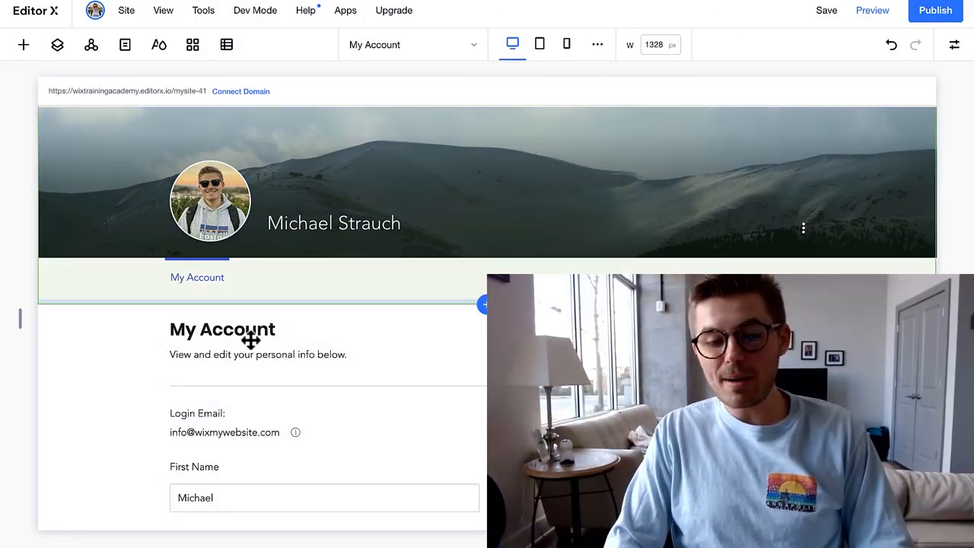
pyautogui.scroll(-3)
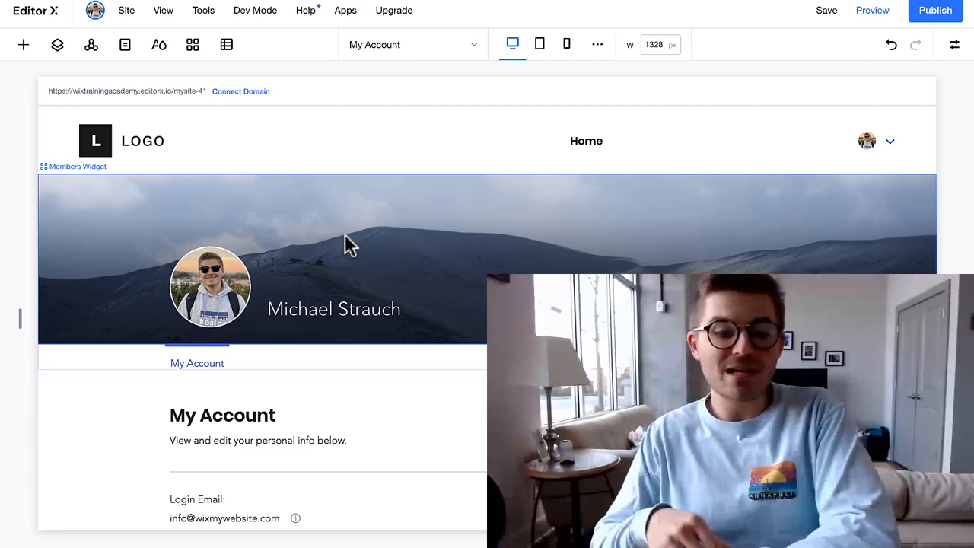
pyautogui.scroll(-3)
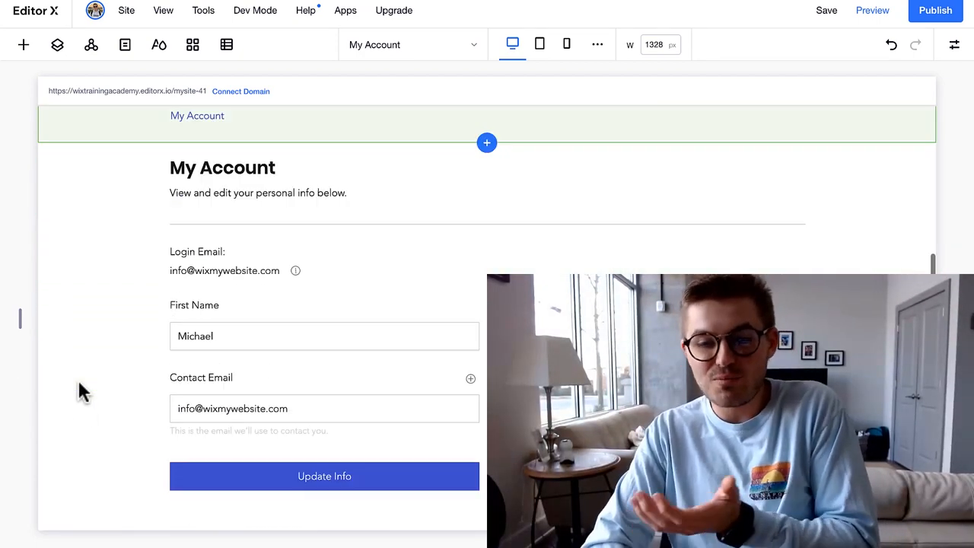